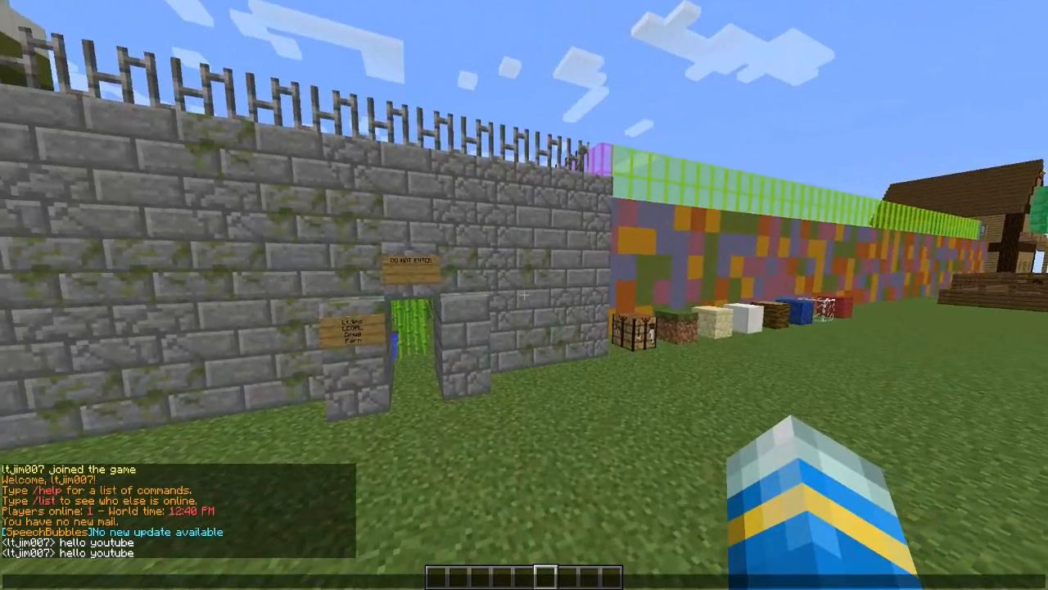
Begin the '/speechbubb' command in Minecraft chat before switching to config.yml
type("/speechbubb")
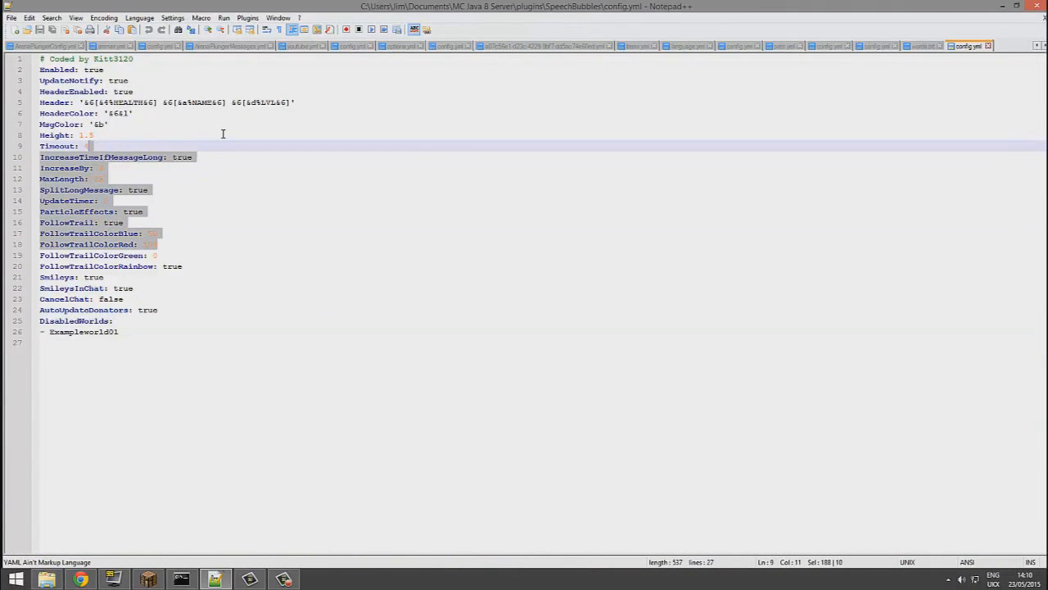
Change MsgColor from '&b' to '&a' and the HeaderColor style letter to 'o'
left_click(108, 135)
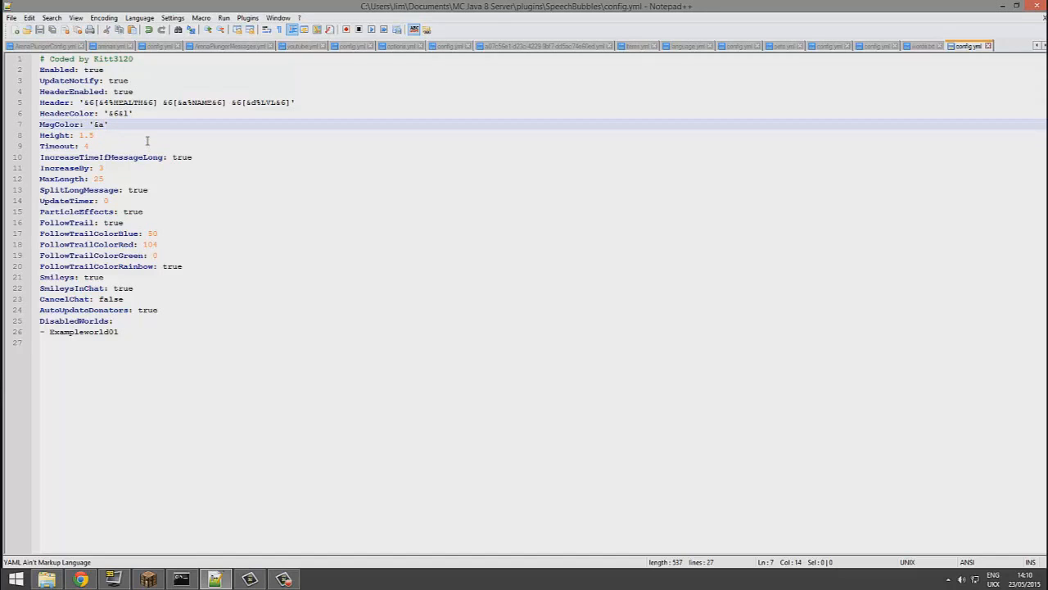
double_click(118, 113)
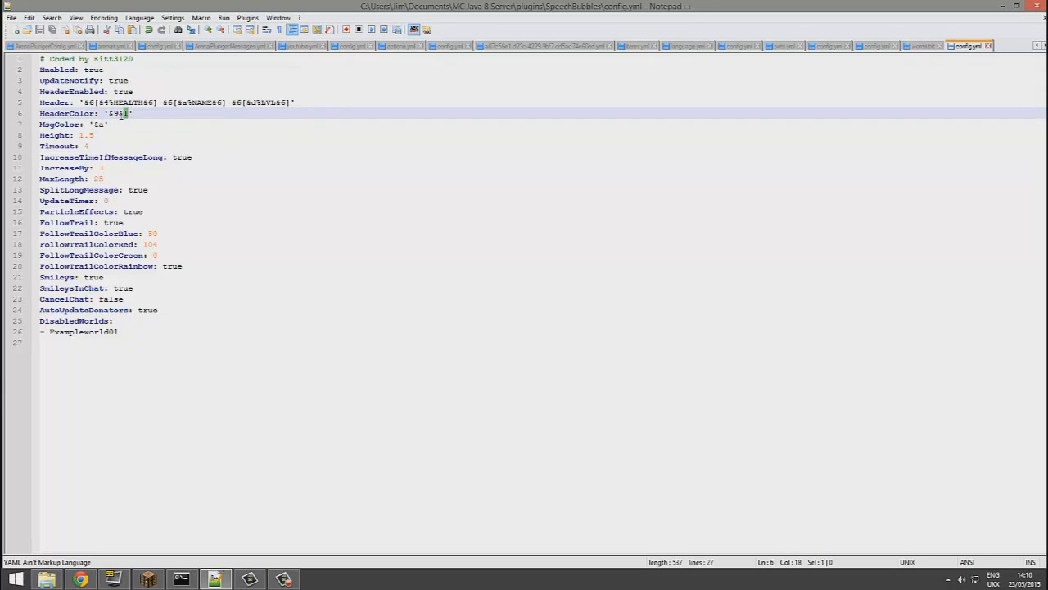
key("Backspace")
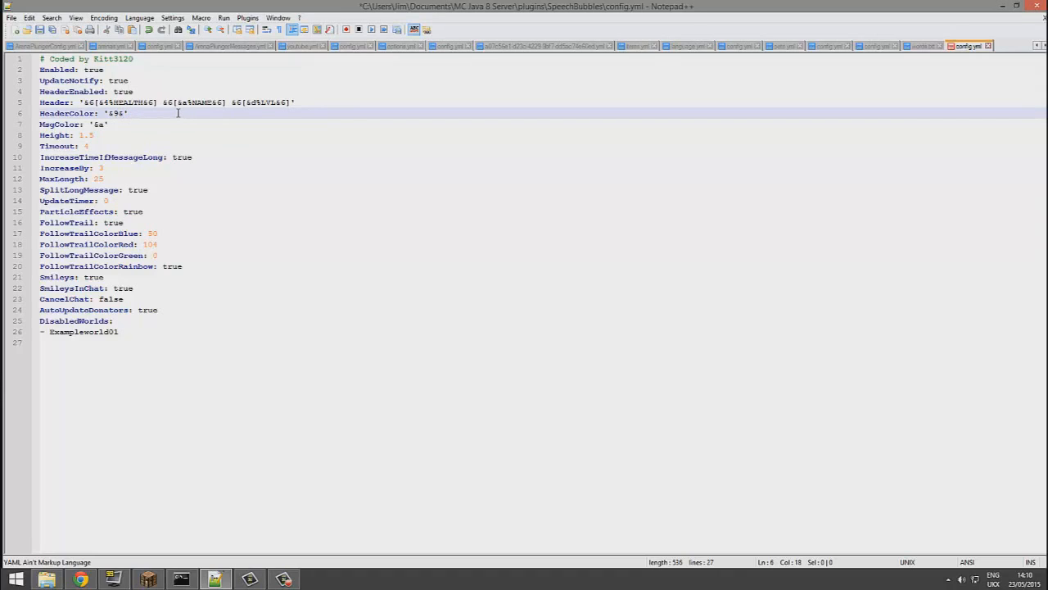
type("o")
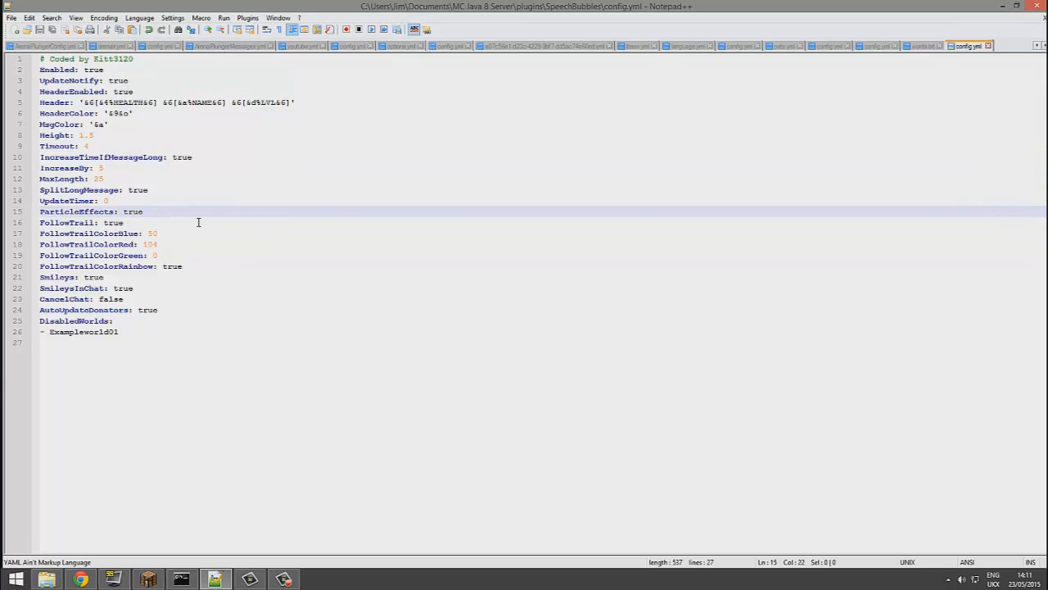
Set FollowTrailColorBlue to 50 and FollowTrailColorRed to 100
double_click(151, 233)
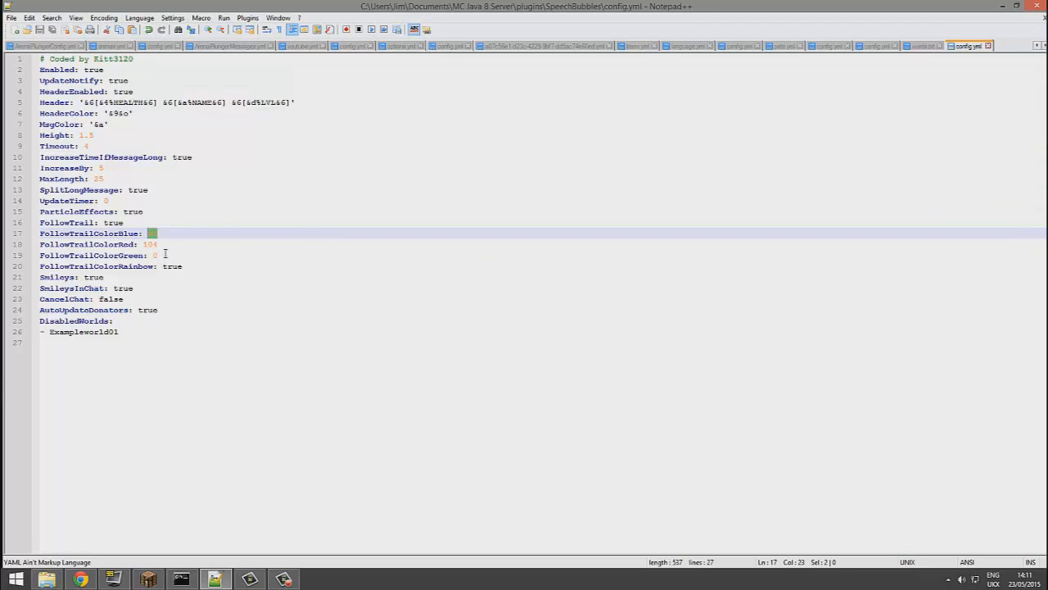
type("50")
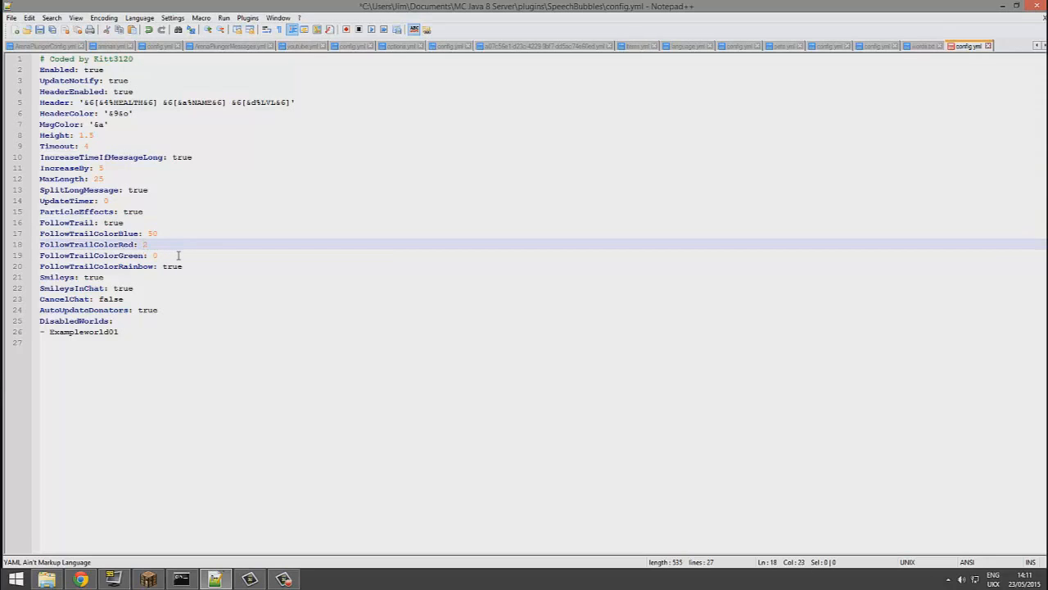
type("00")
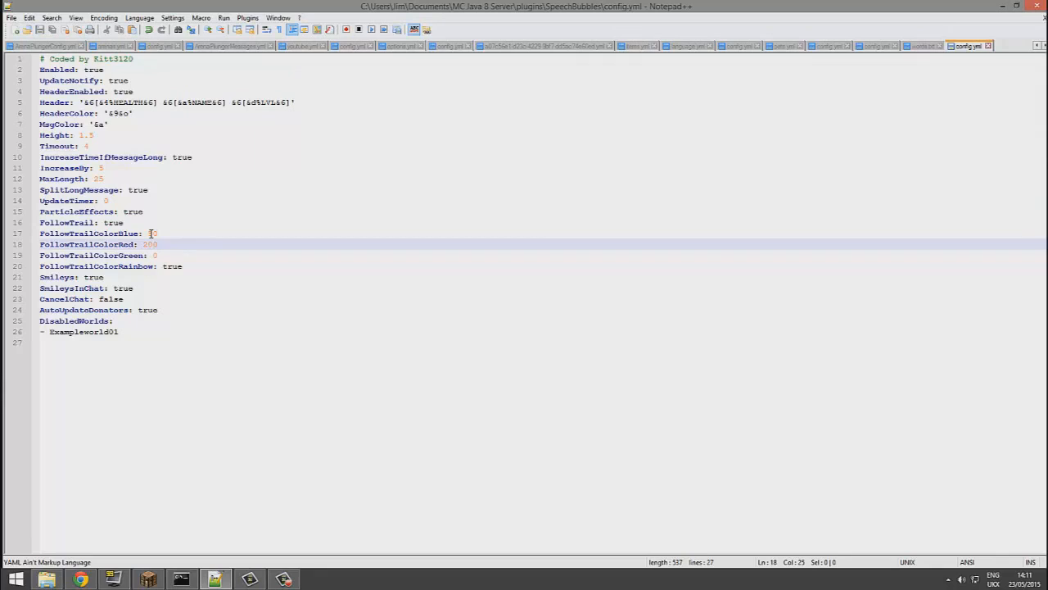
type("100")
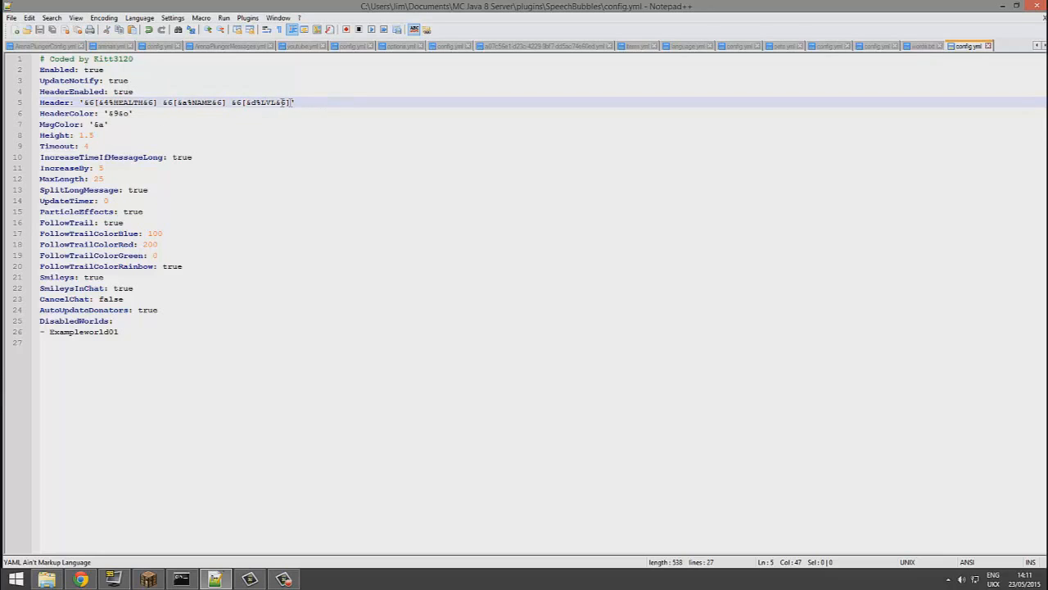
Delete the '&6[&f%LVL&6]' level part from the Header line
double_click(259, 102)
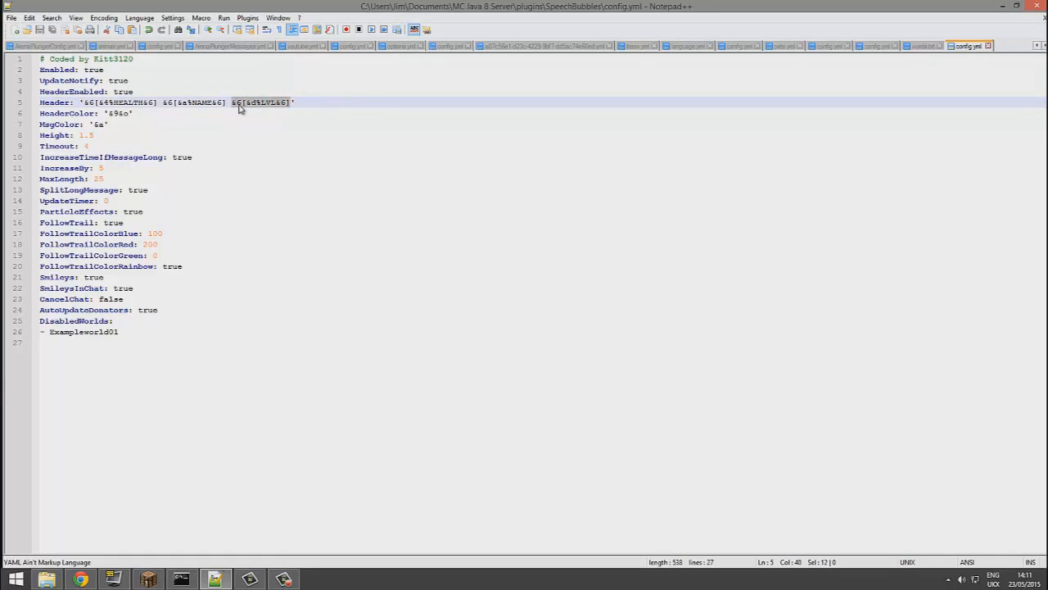
key("Delete")
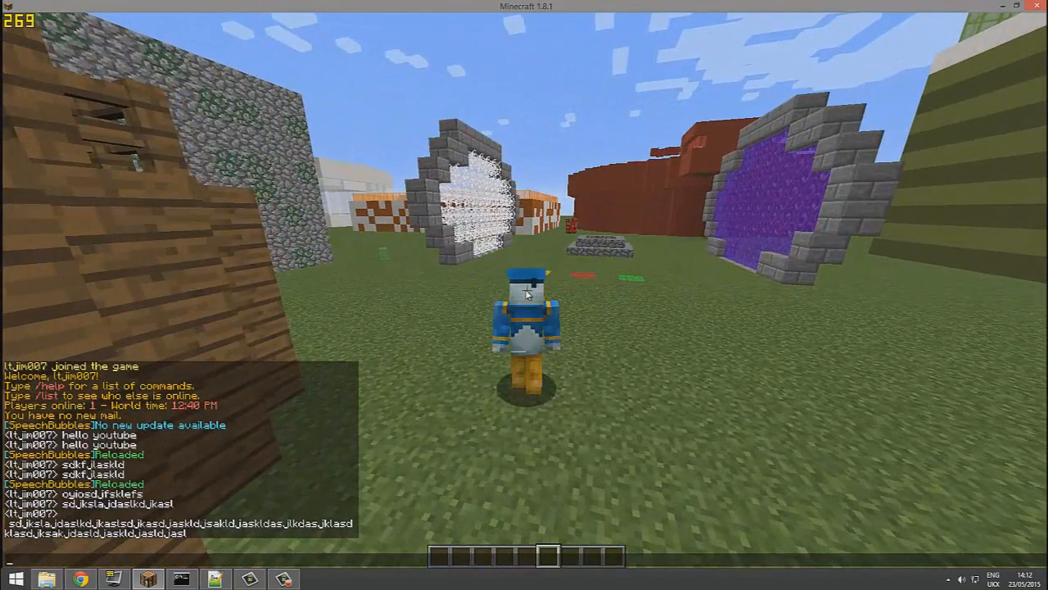
Send test chat messages '12345' and 'h,jkh,jk' after reloading SpeechBubbles
type("12345678912345678900")
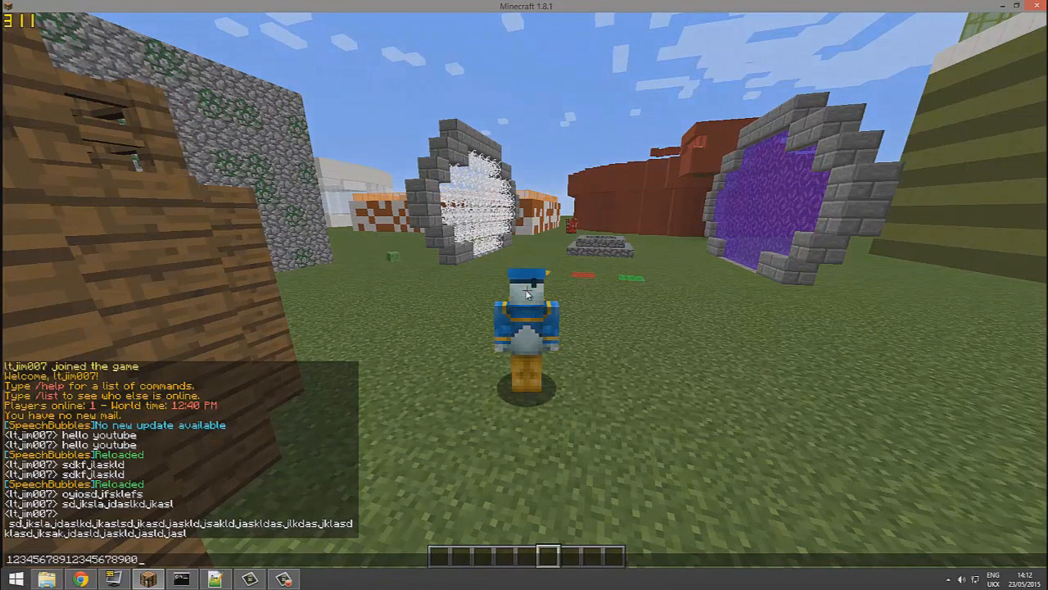
type("h,jkh,jk")
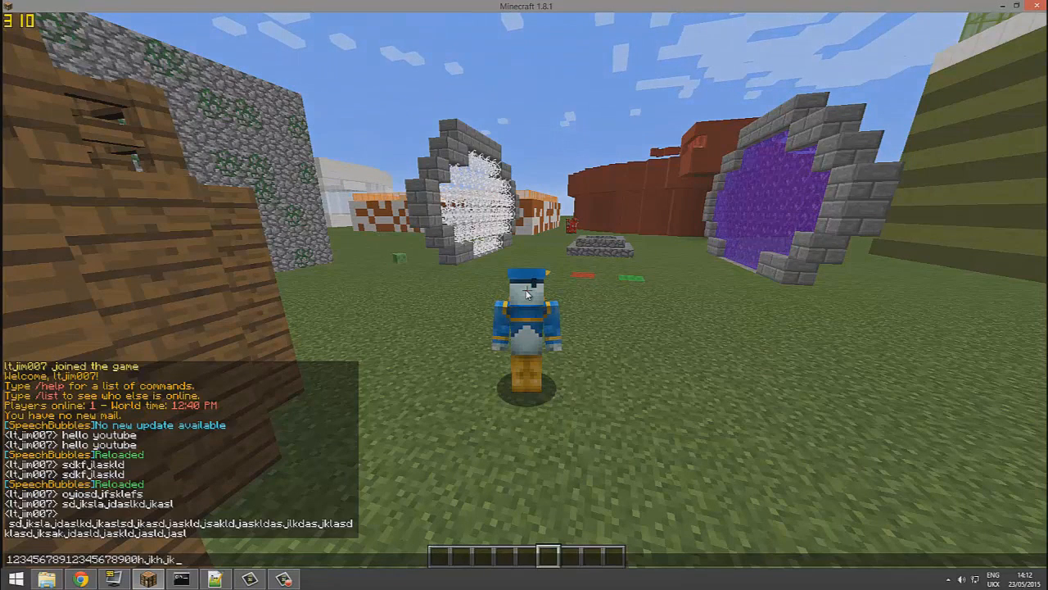